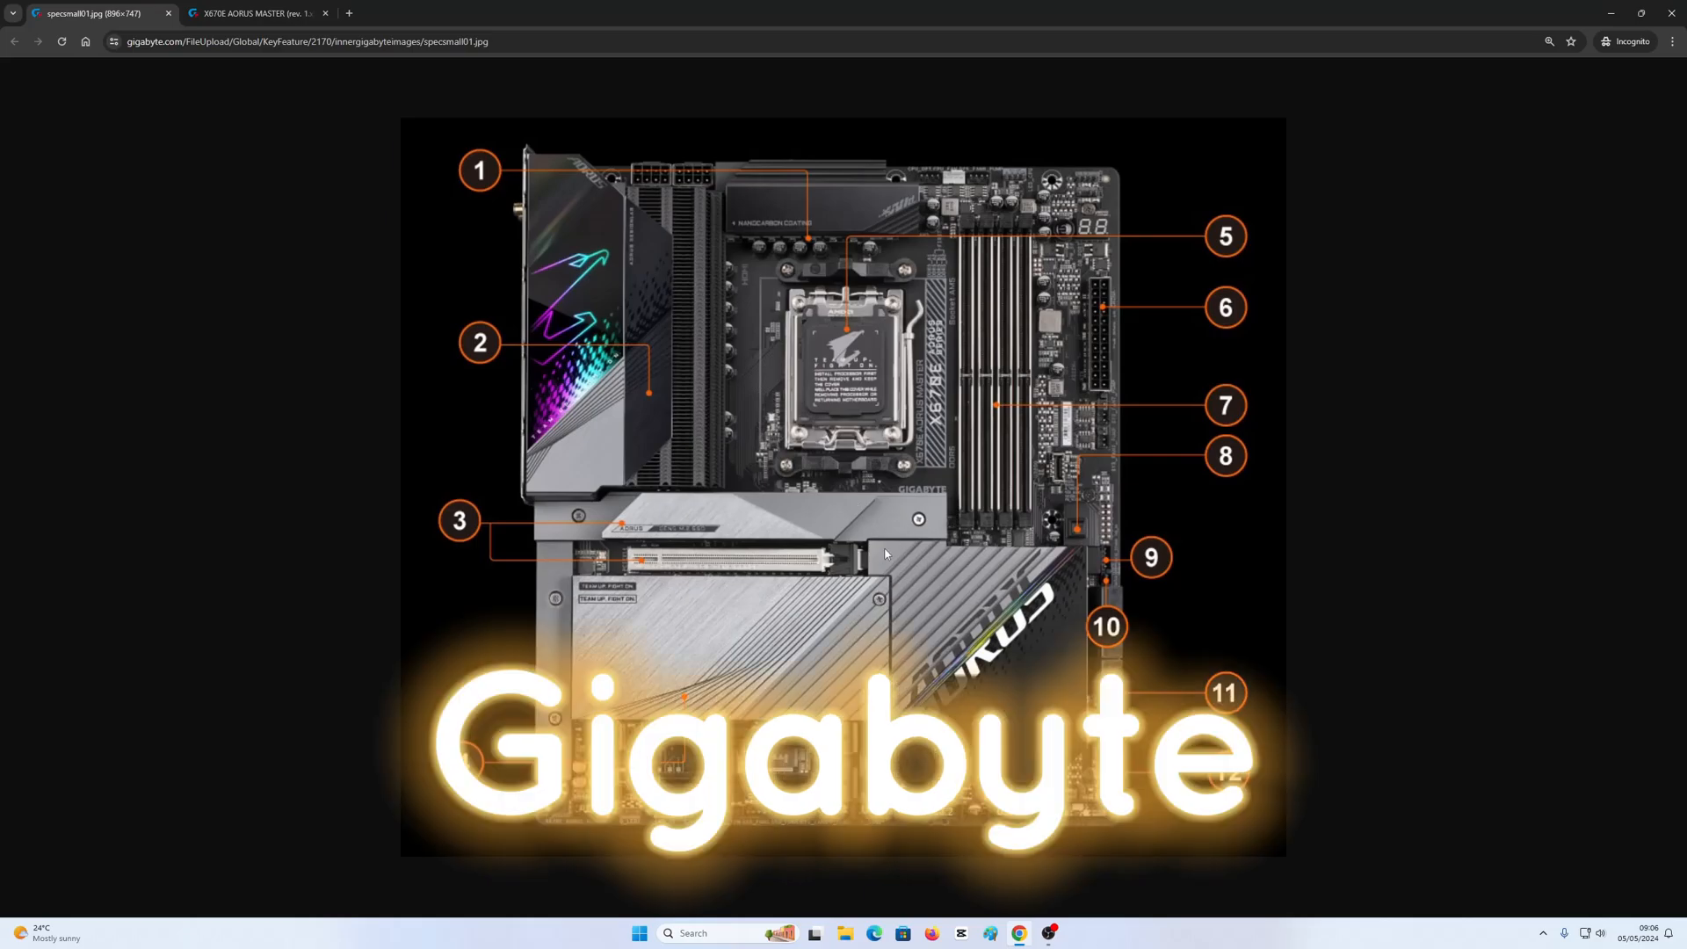
# Step: Return from the spec image to the X670E AORUS MASTER product page tab
pyautogui.click(255, 14)
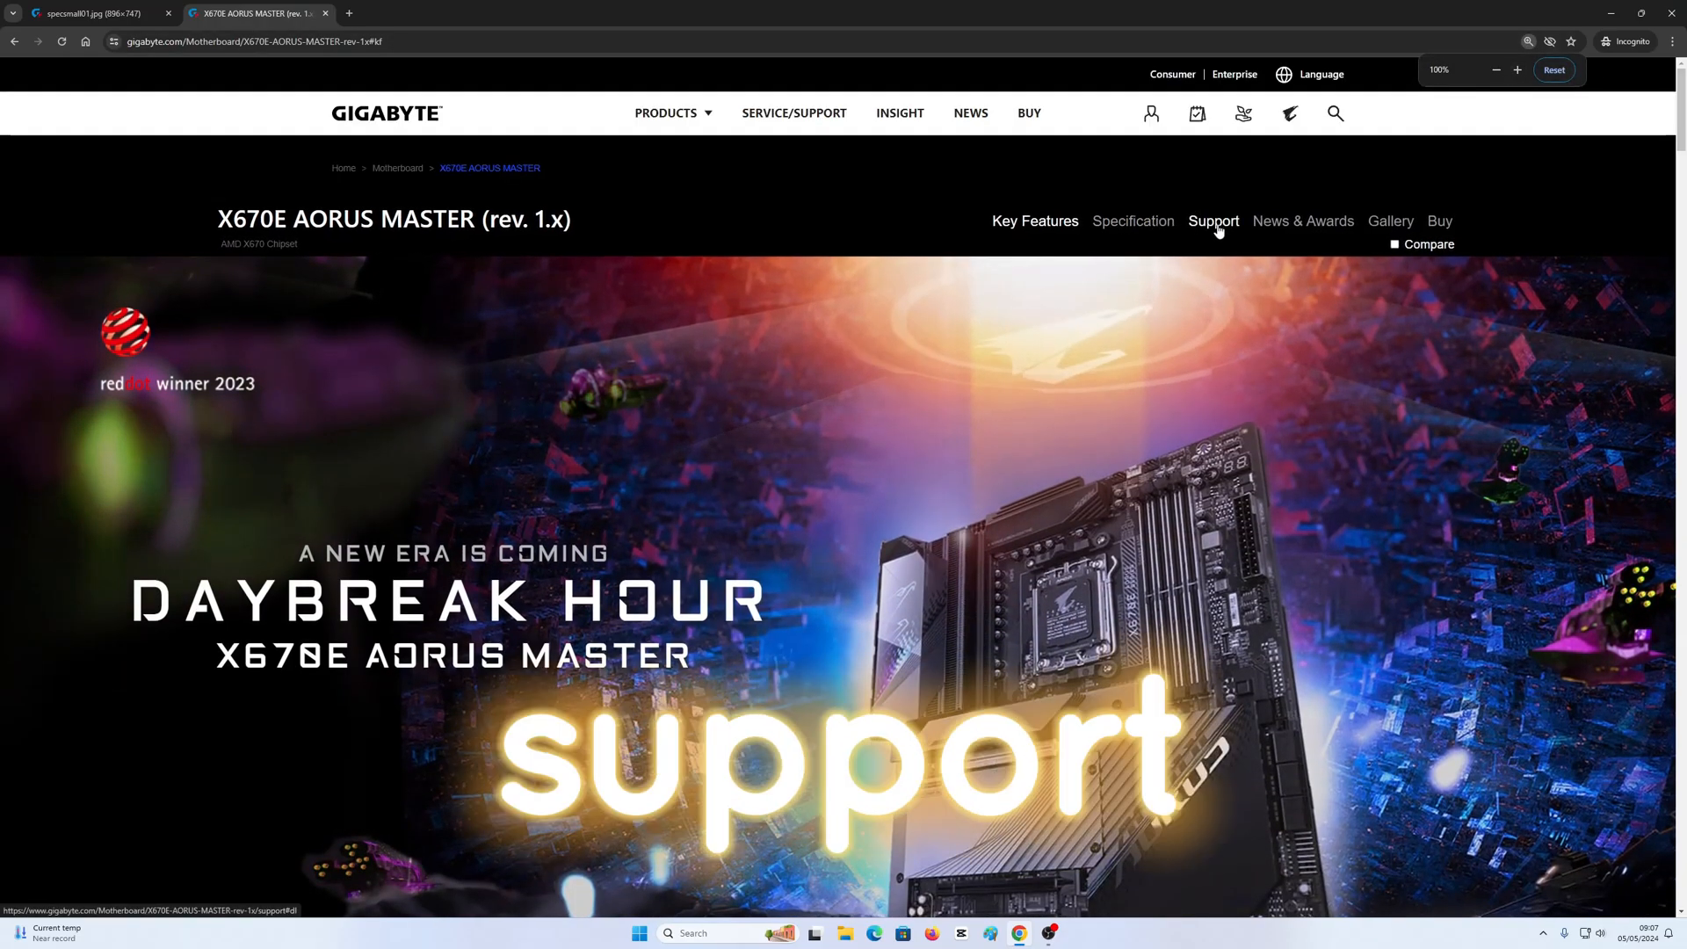
# Step: Open the board's Support downloads, filter drivers to Windows 11 64bit, and scroll toward BIOS
pyautogui.click(1214, 221)
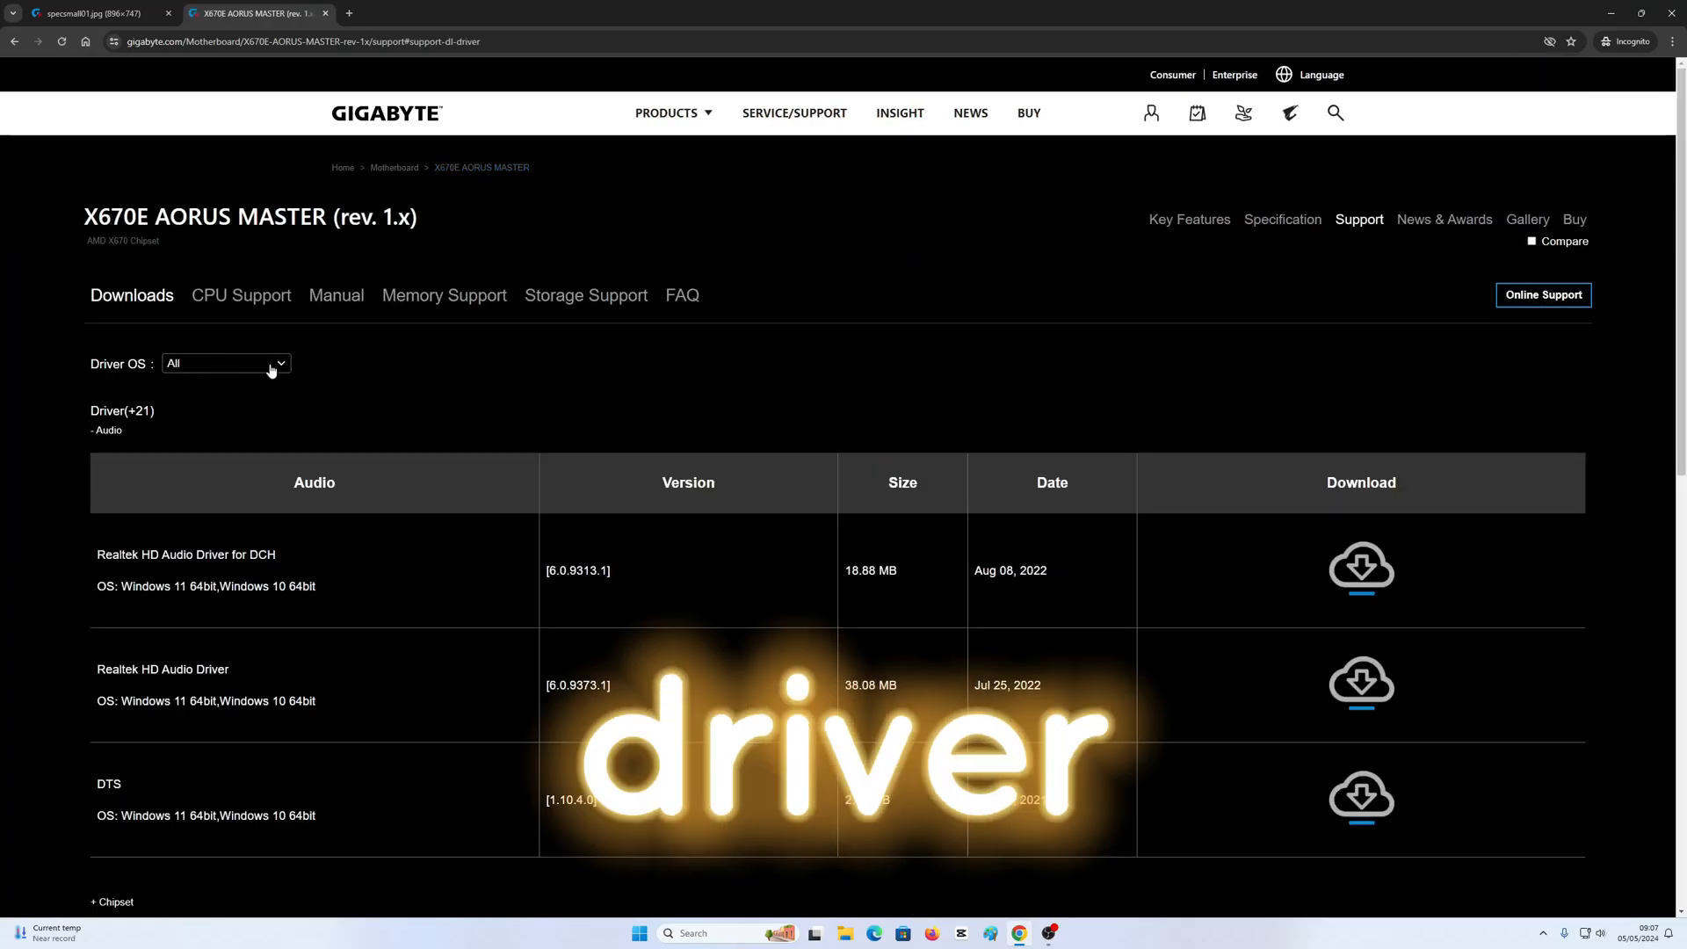
pyautogui.click(225, 363)
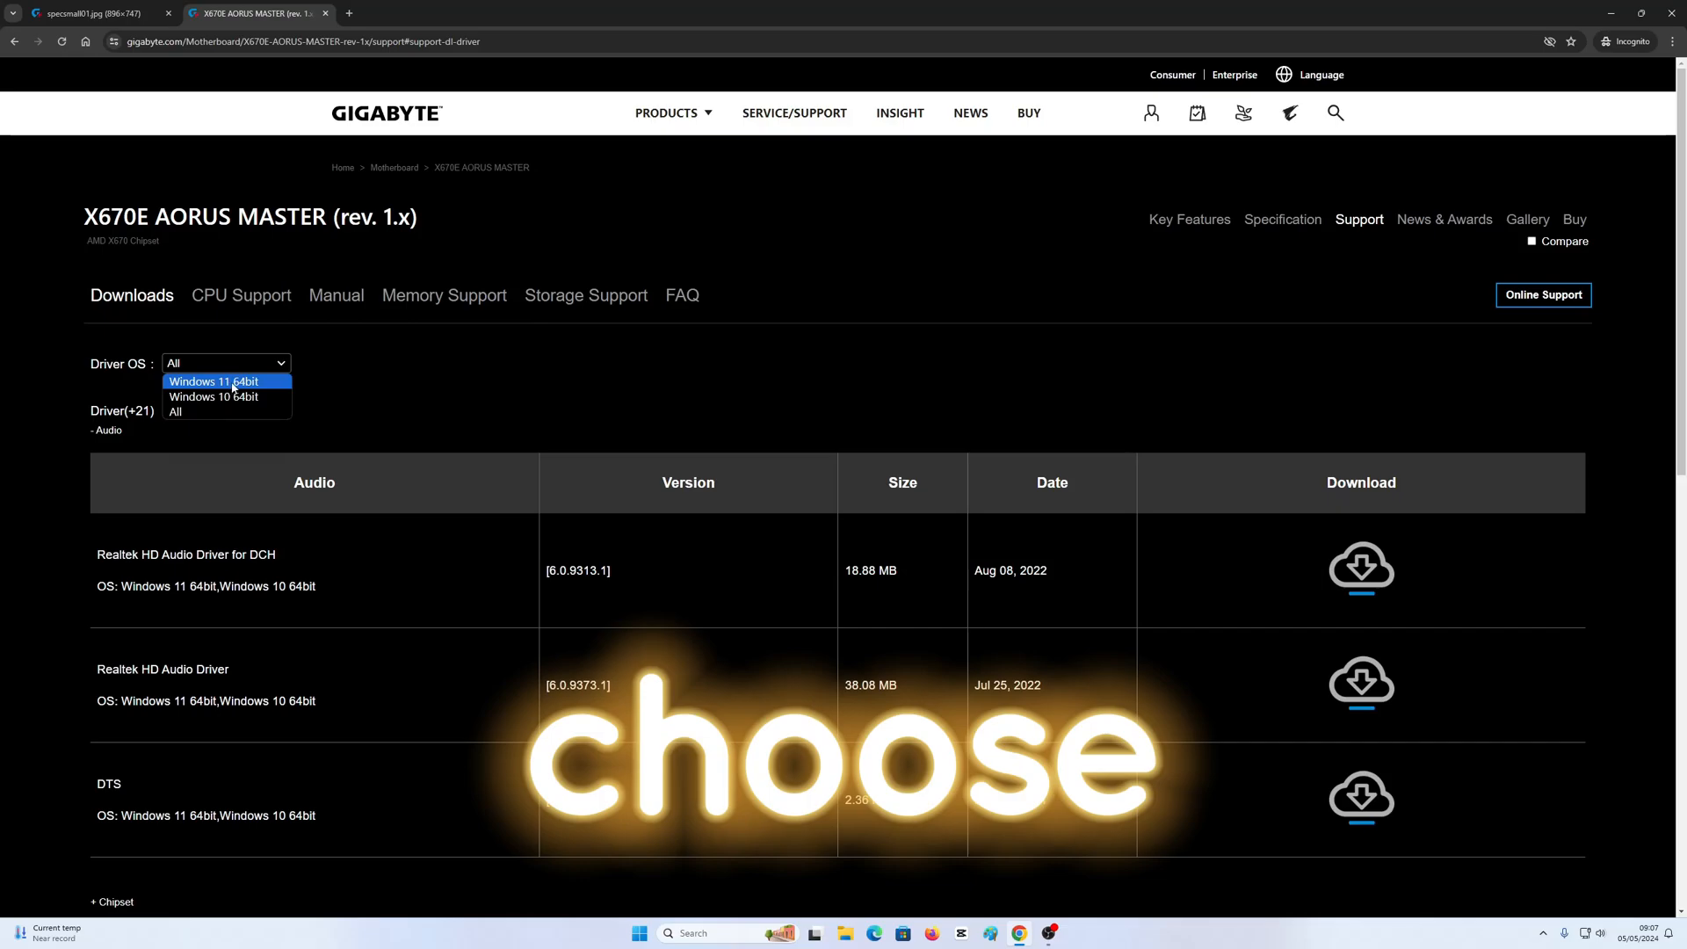
pyautogui.click(213, 380)
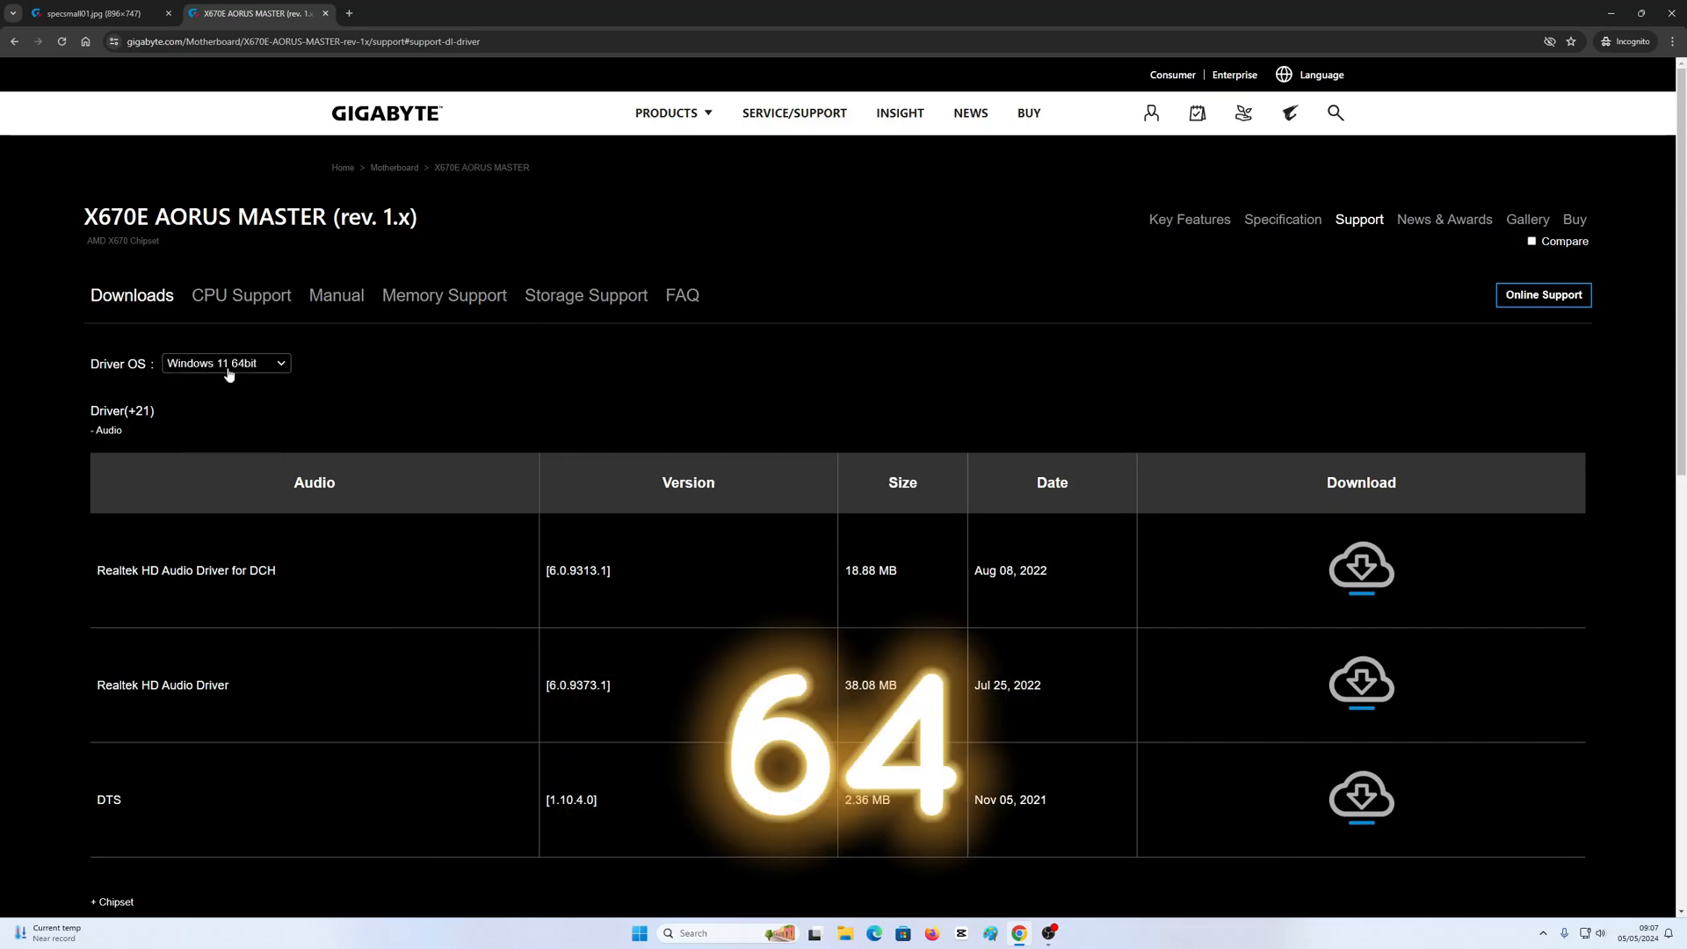
pyautogui.scroll(-3)
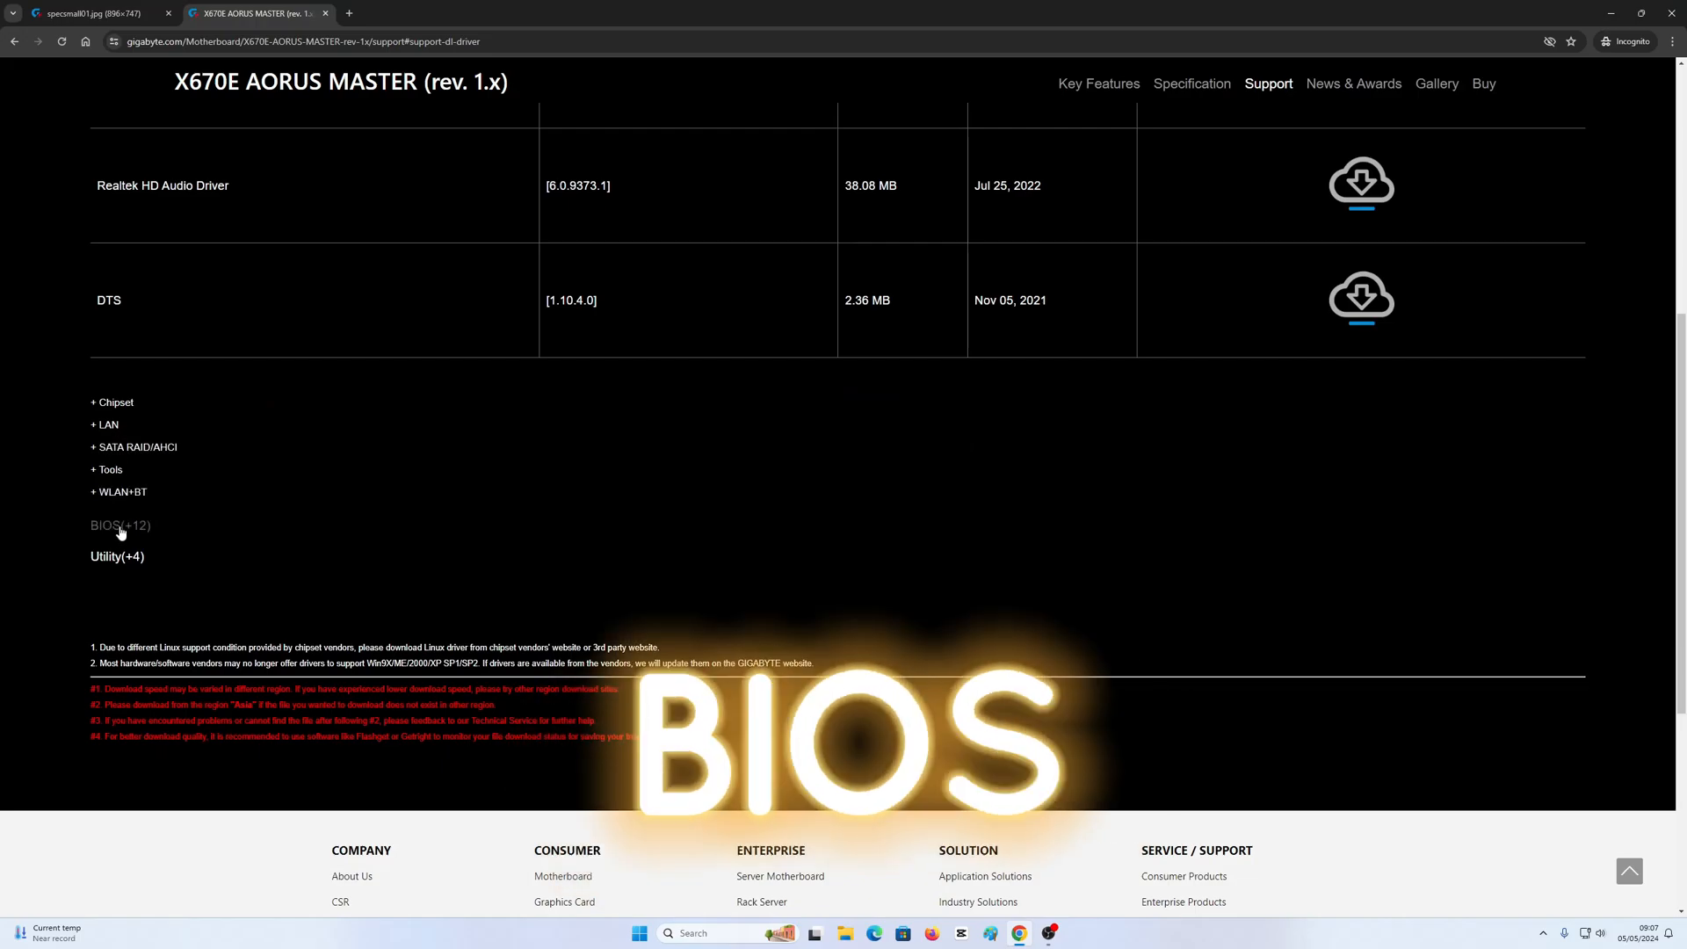
# Step: Expand the BIOS(+12) table and review the newest F24c release from Apr 22, 2024
pyautogui.click(113, 526)
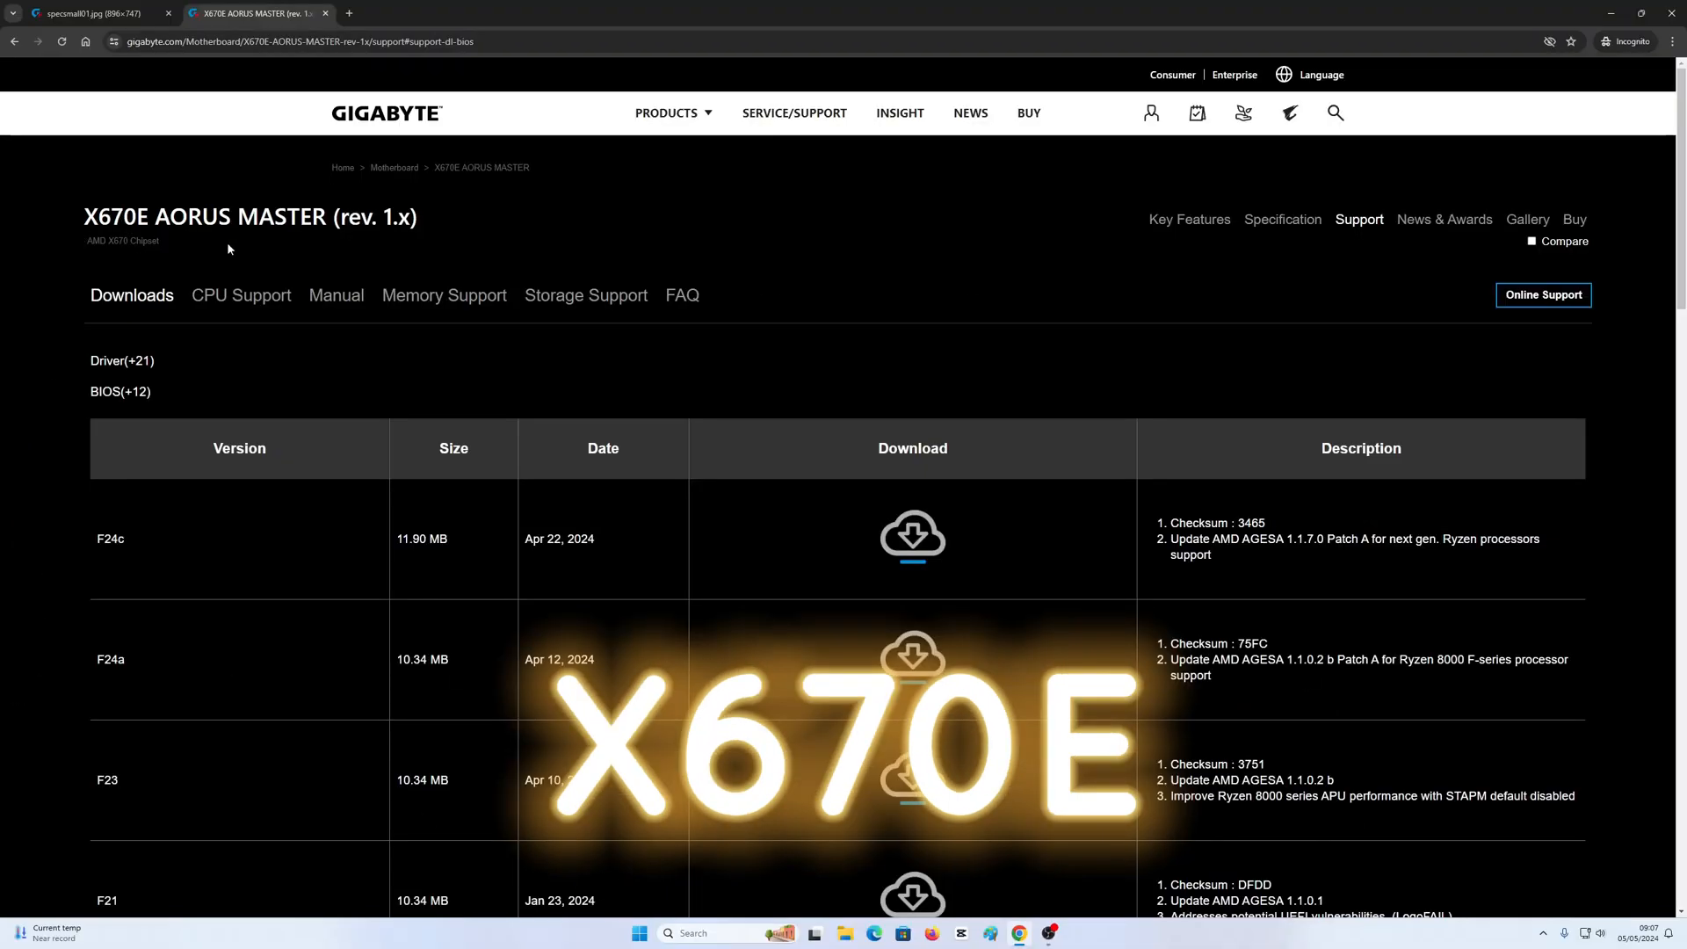
pyautogui.scroll(-3)
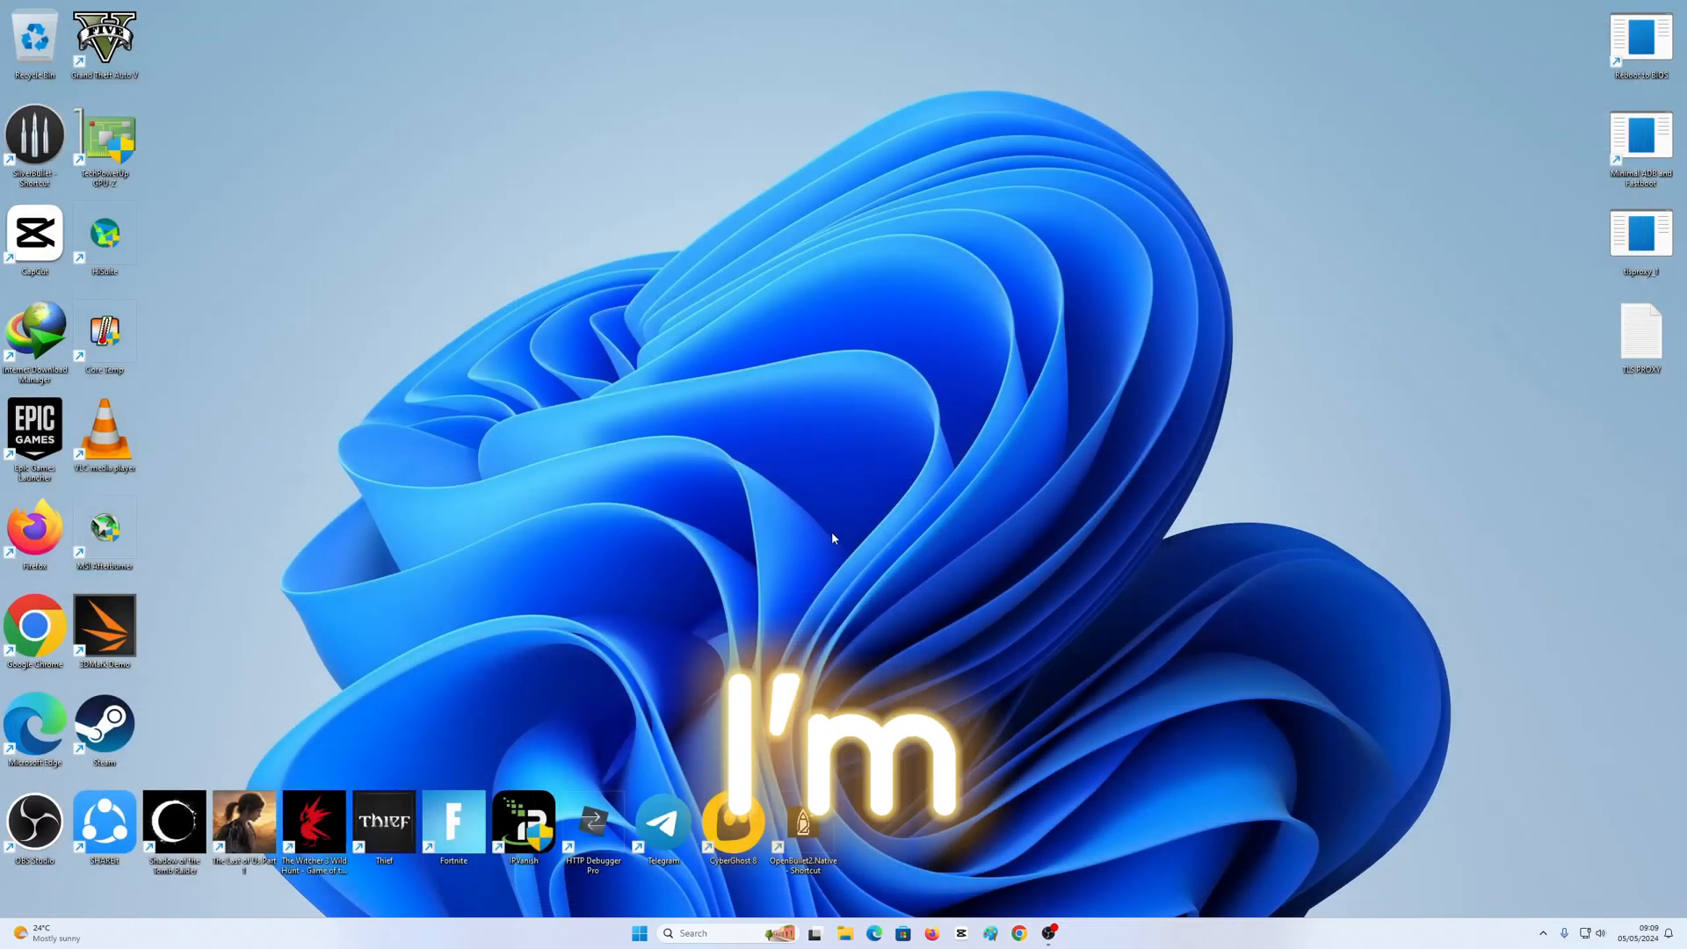
# Step: Open the F24c BIOS zip from File Explorer's Downloads folder in WinRAR
pyautogui.click(815, 933)
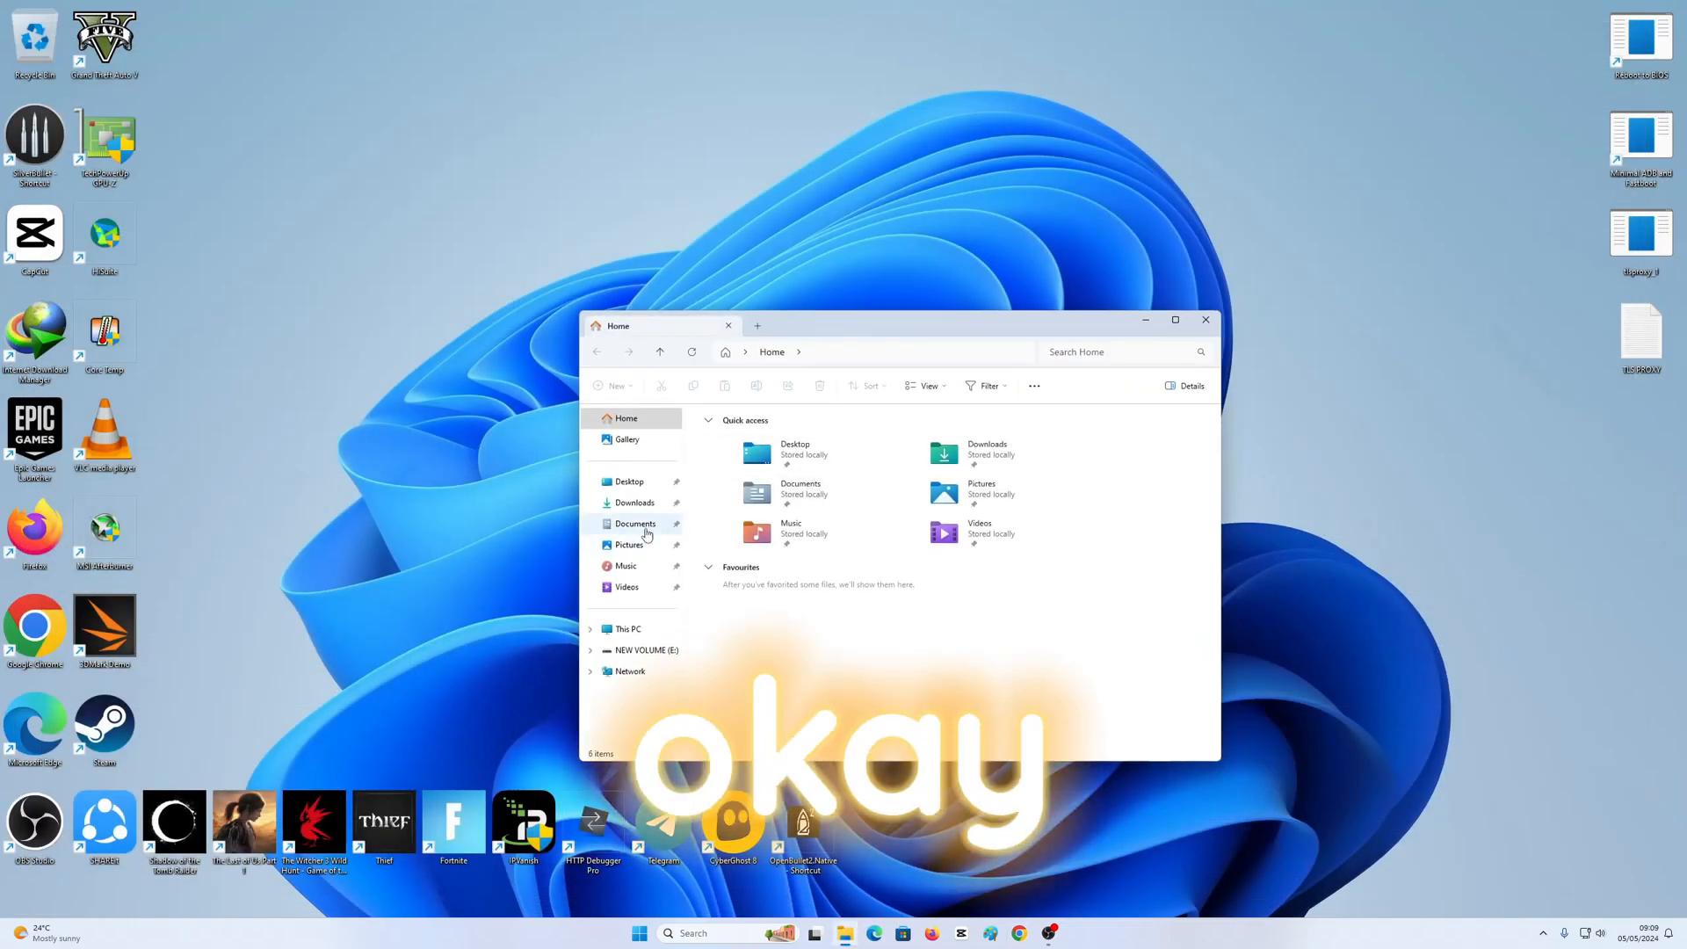
pyautogui.click(635, 503)
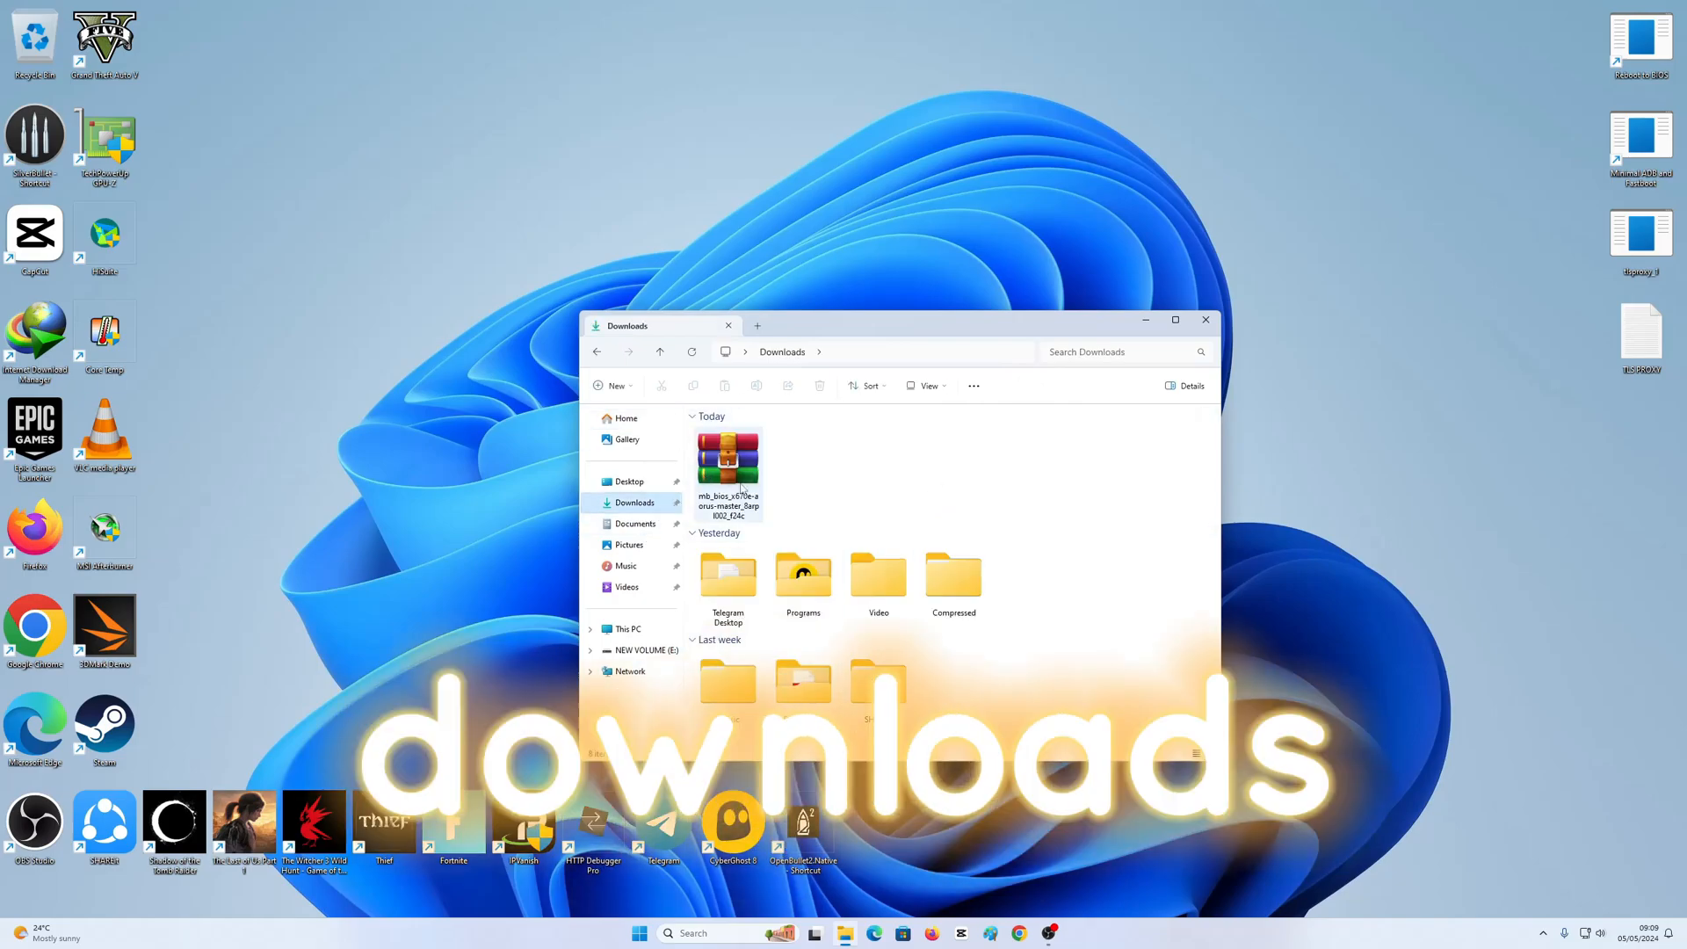
pyautogui.click(727, 457)
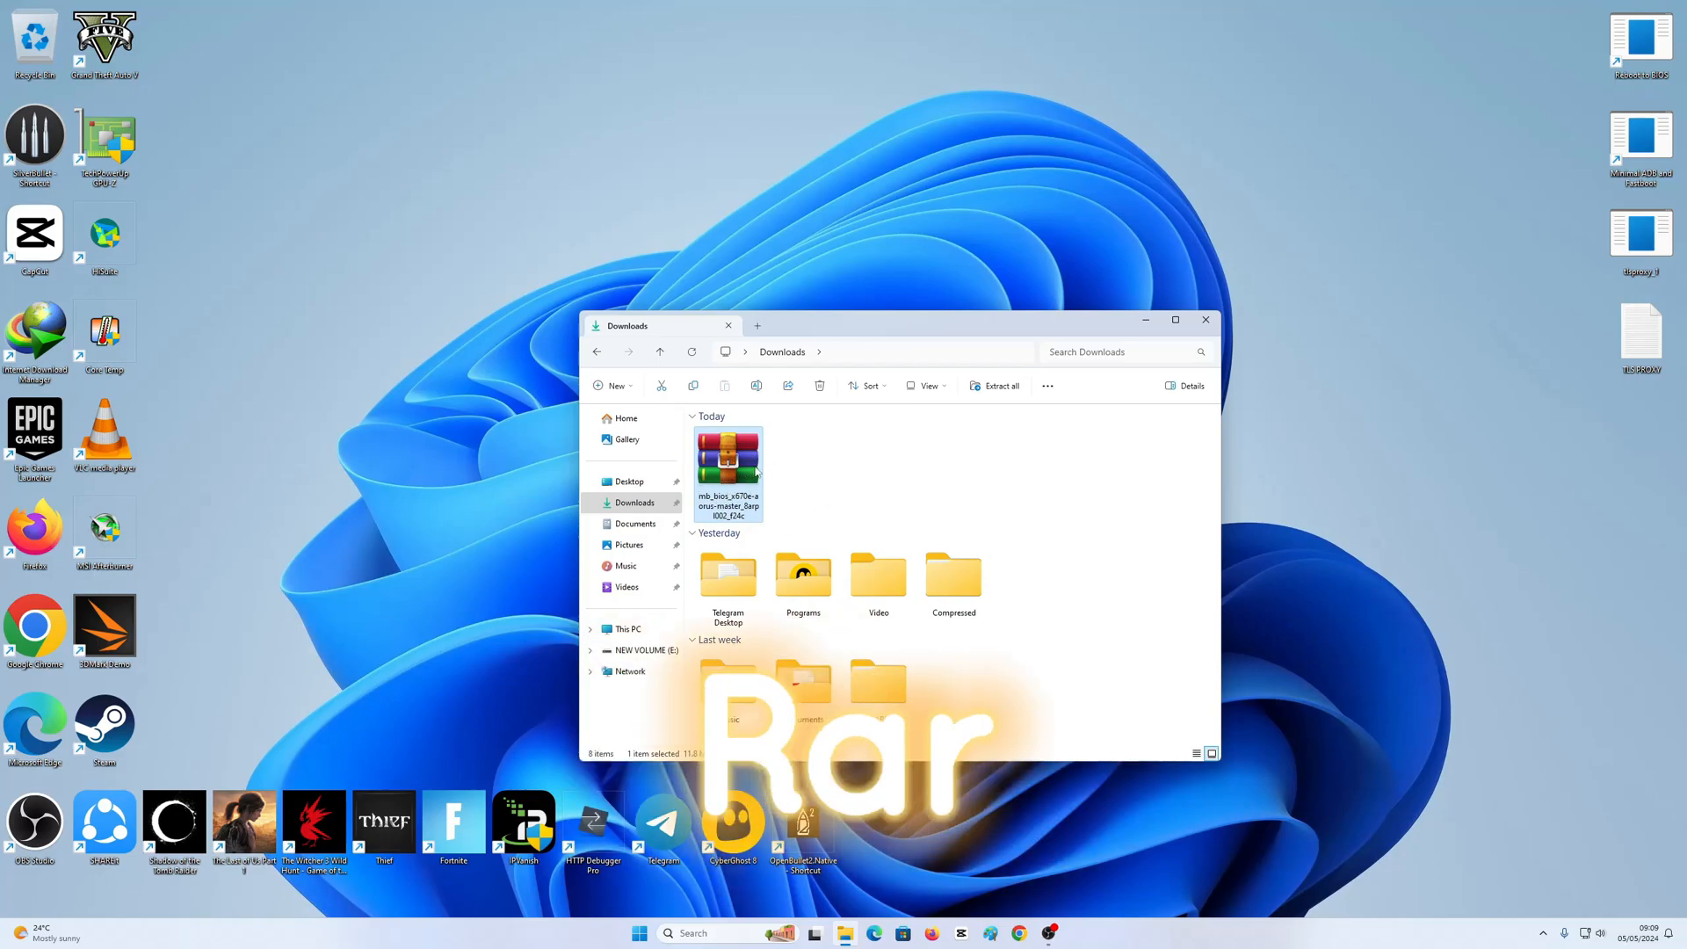
pyautogui.doubleClick(727, 455)
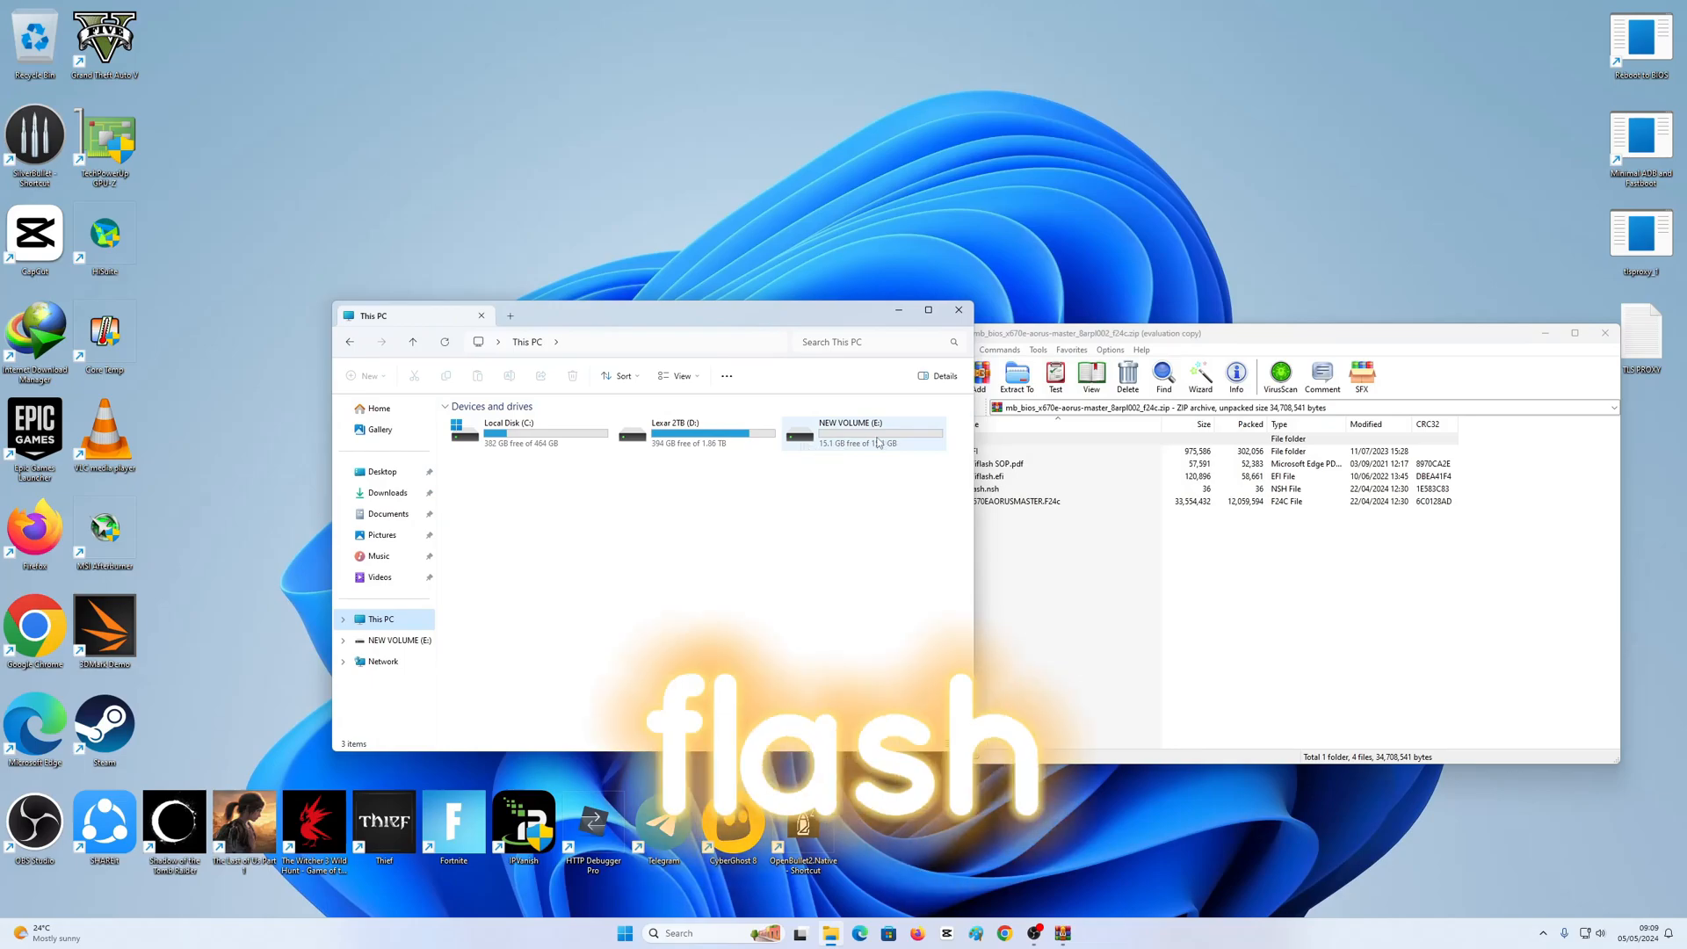
pyautogui.moveTo(877, 442)
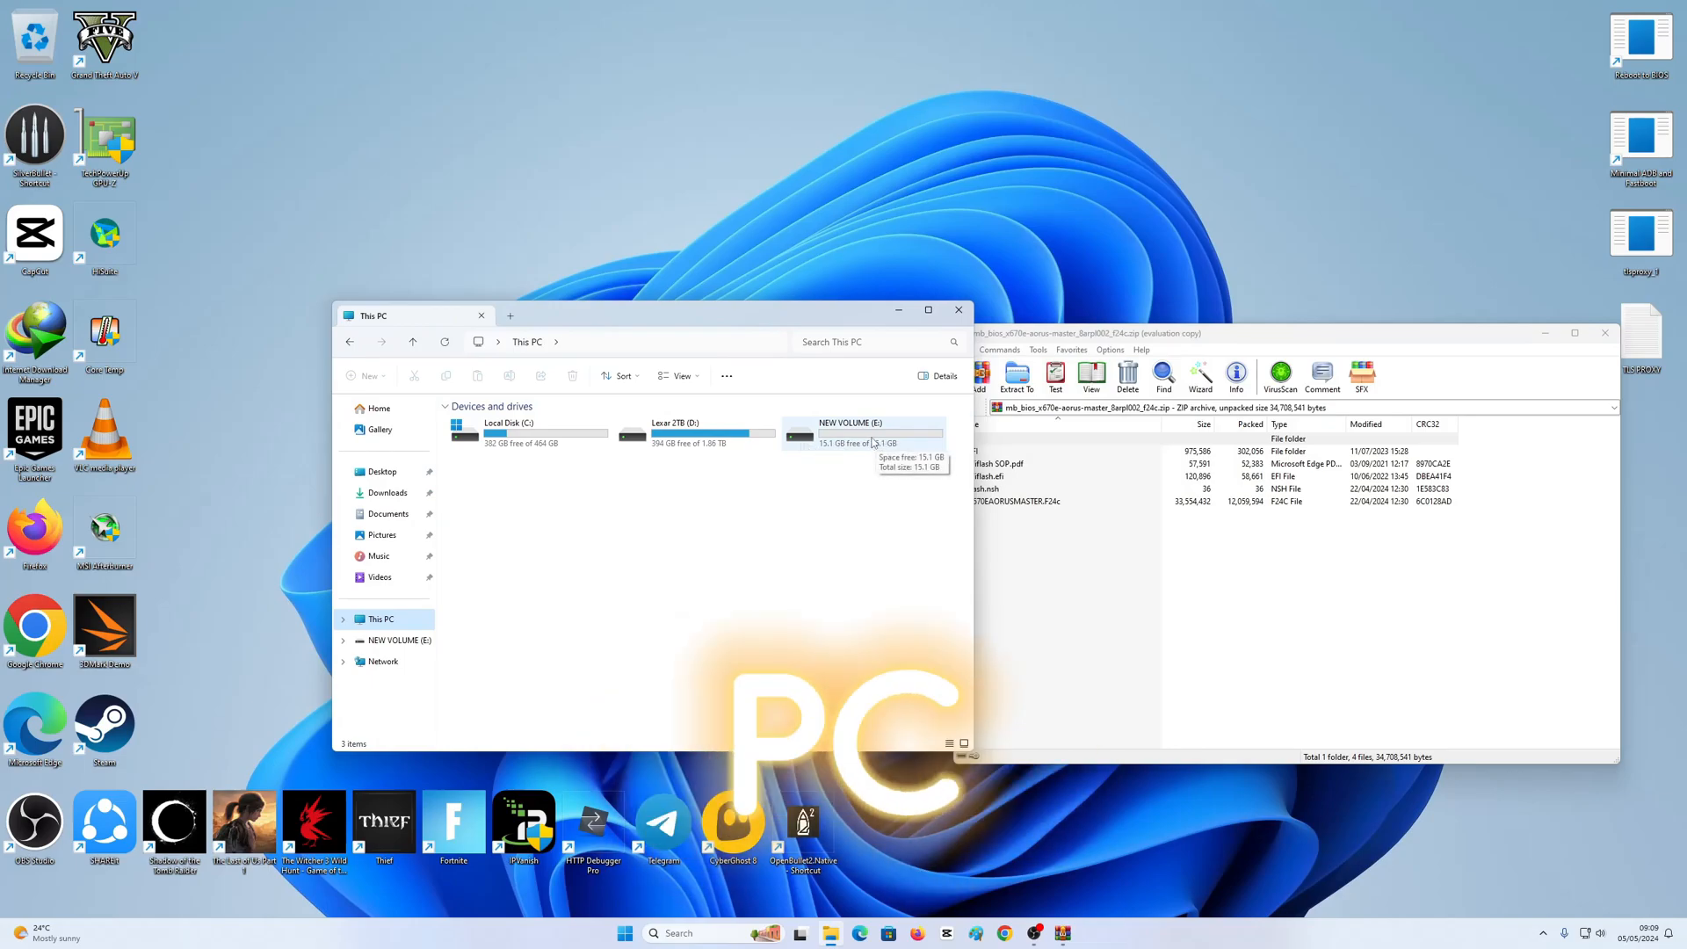
# Step: Open NEW VOLUME (E:) and select X670EAORUSMASTER.F24c to copy onto it
pyautogui.doubleClick(867, 431)
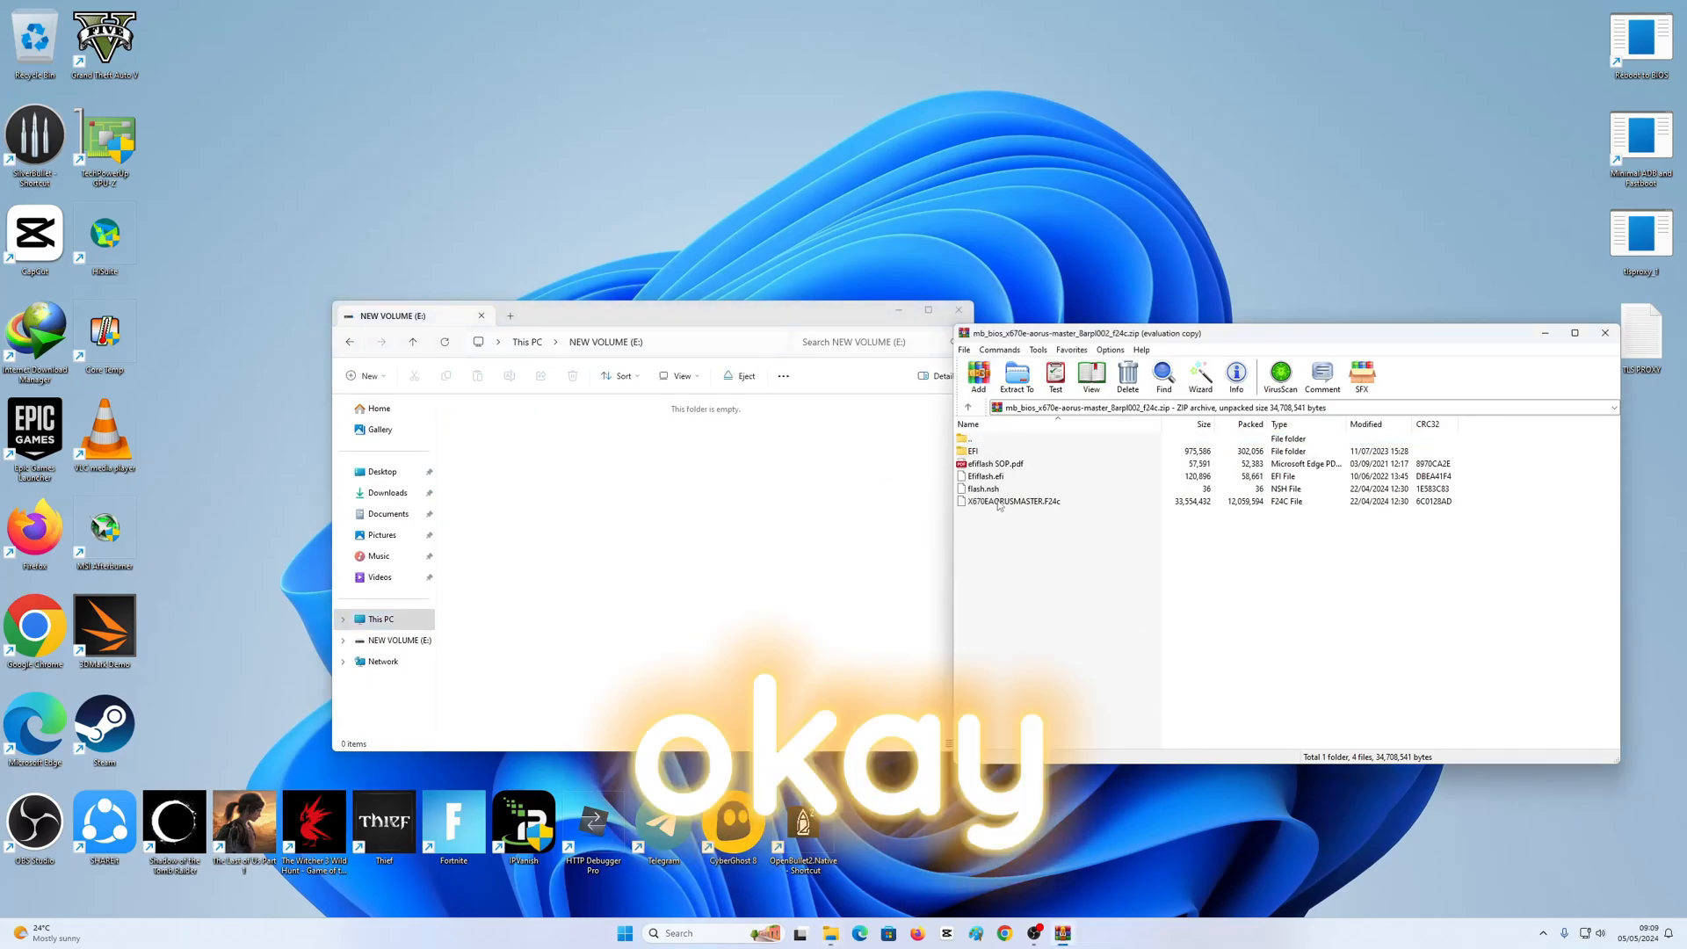
pyautogui.click(1011, 501)
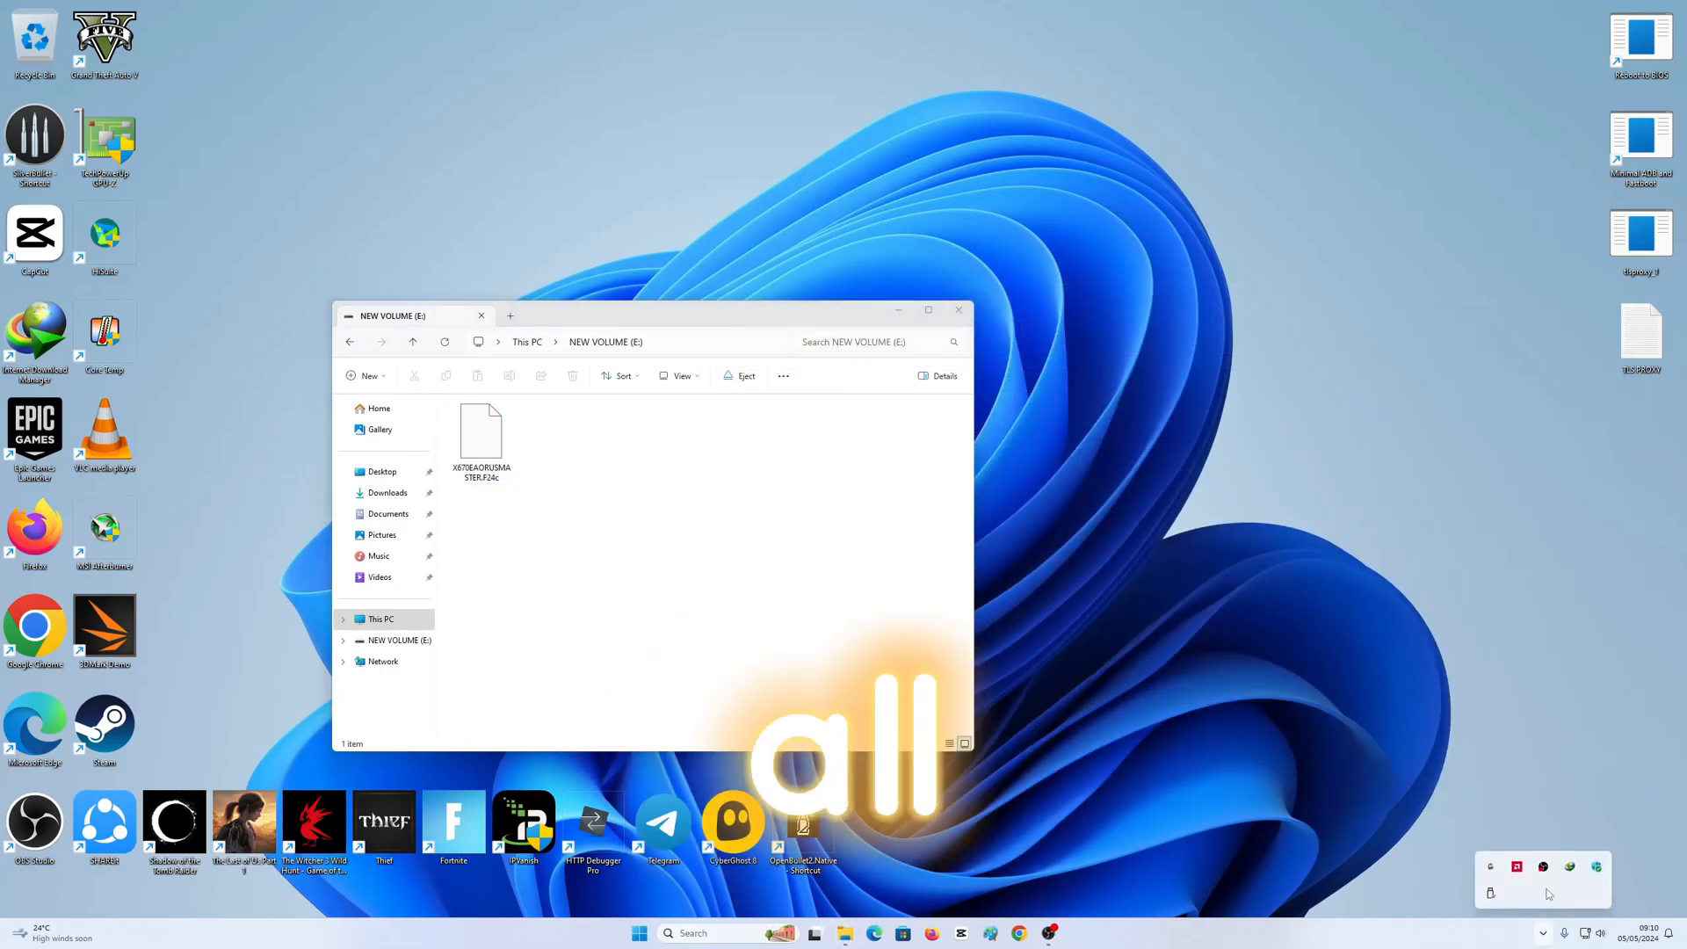
# Step: Run the restart-into-BIOS shortcut and approve the User Account Control prompt
pyautogui.click(638, 931)
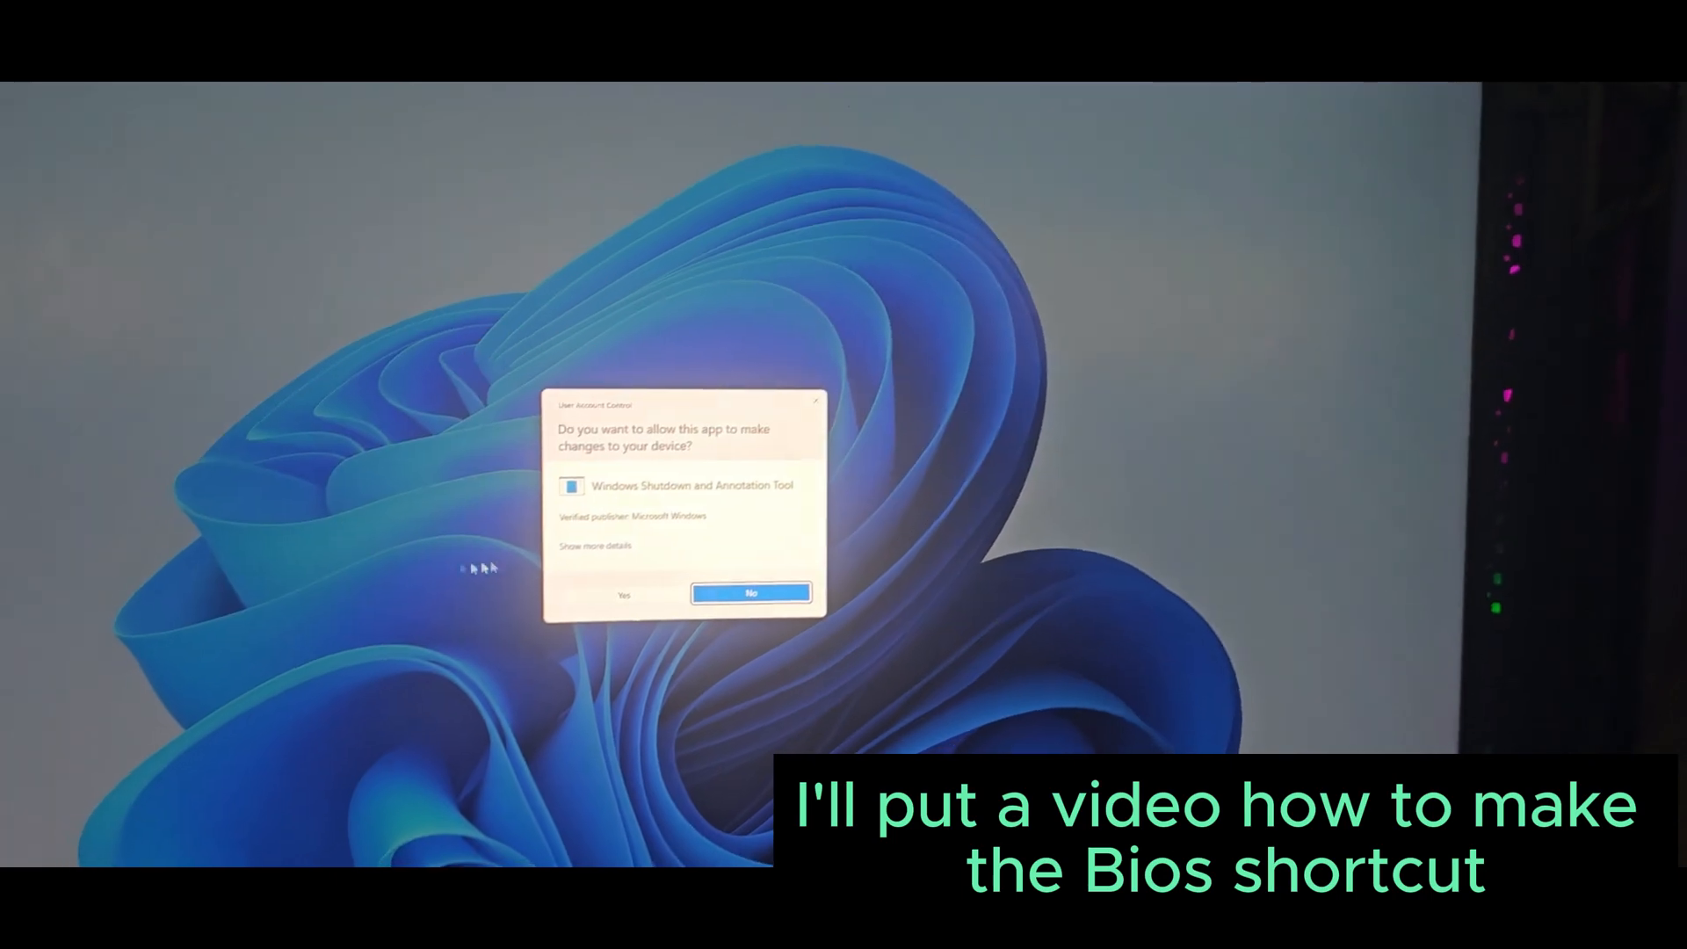
pyautogui.click(624, 594)
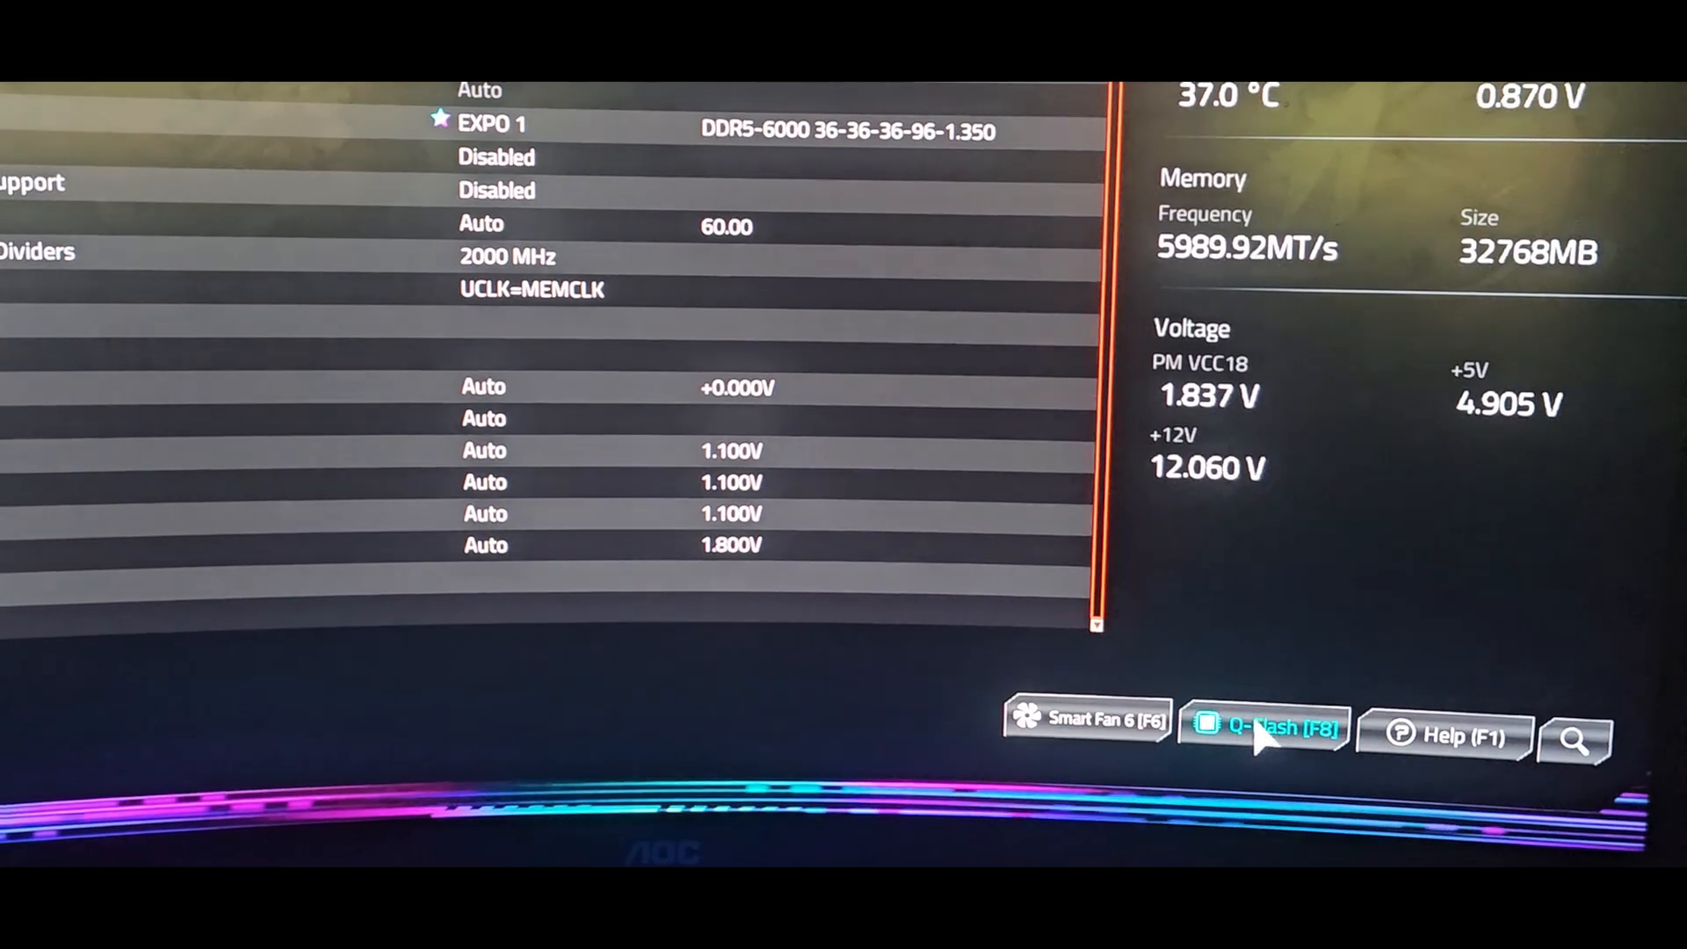
# Step: Launch Q-Flash (F8) and confirm Yes on the Update BIOS SecureFlash prompt
pyautogui.click(1262, 732)
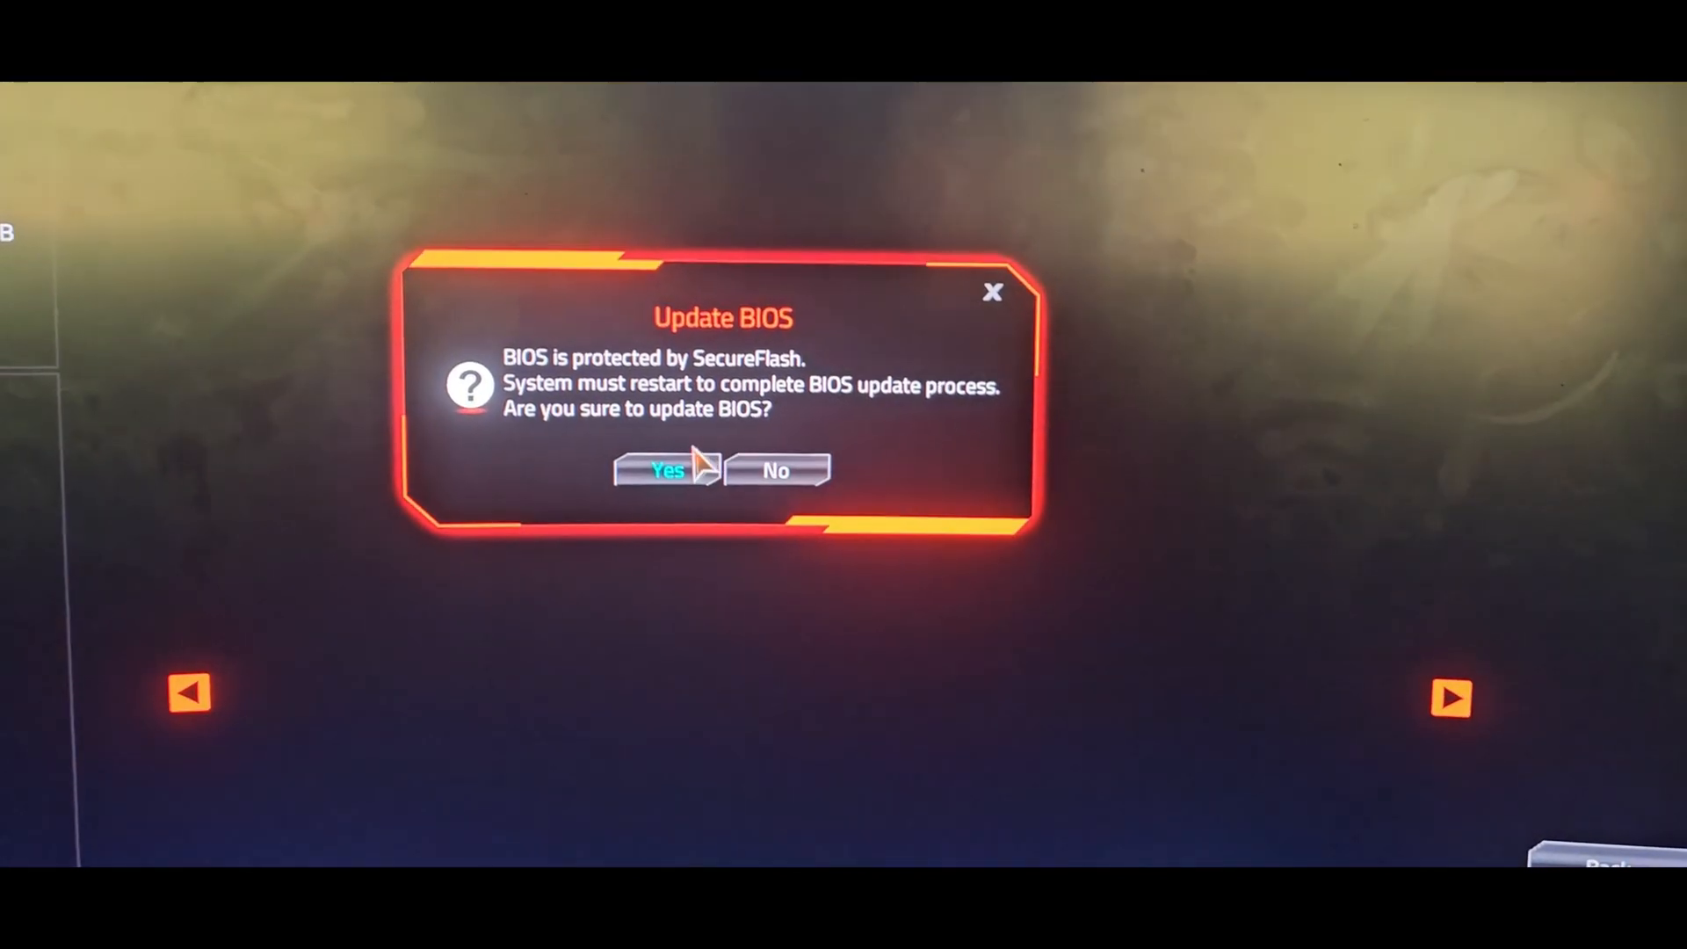
pyautogui.click(665, 470)
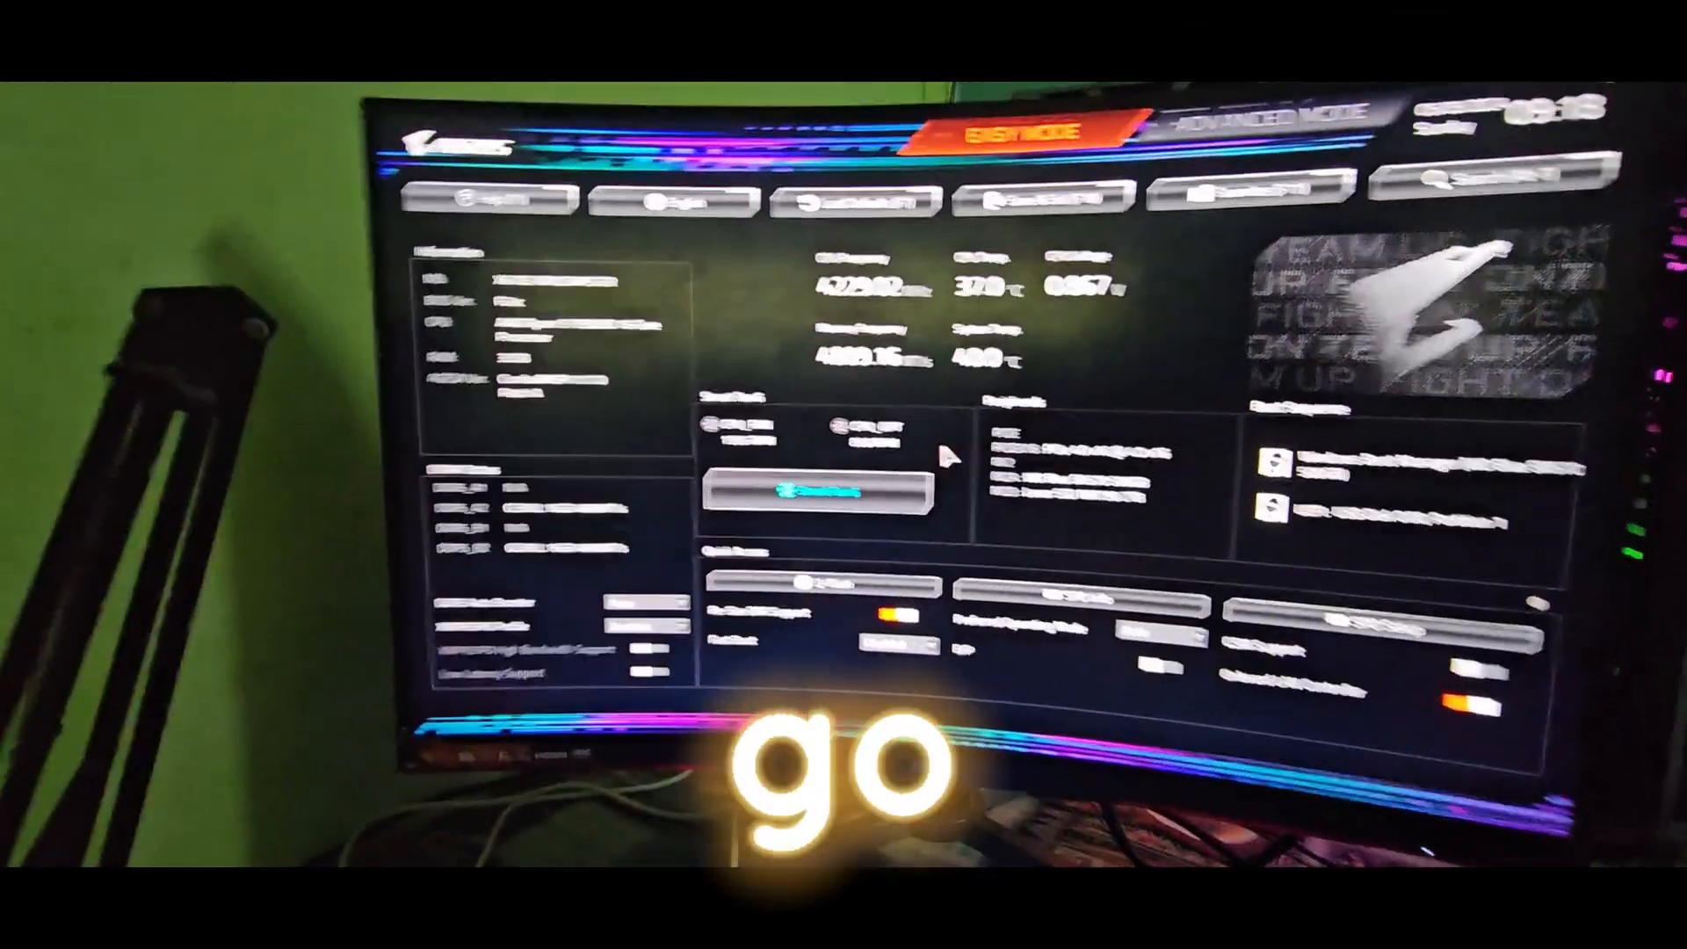